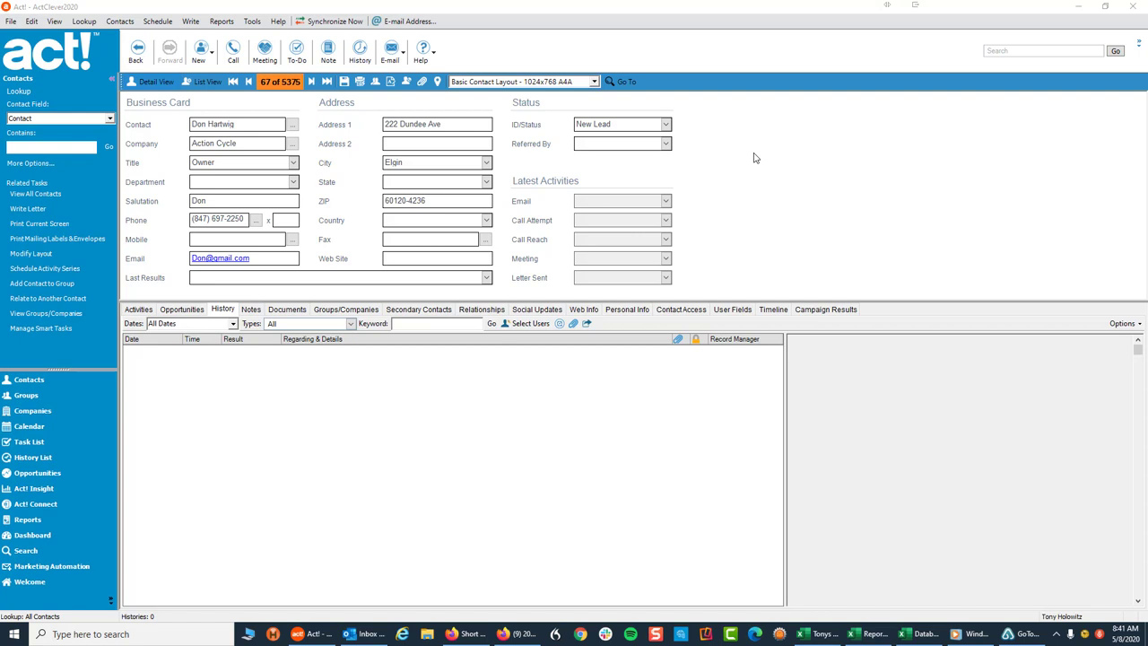
pyautogui.moveTo(834, 122)
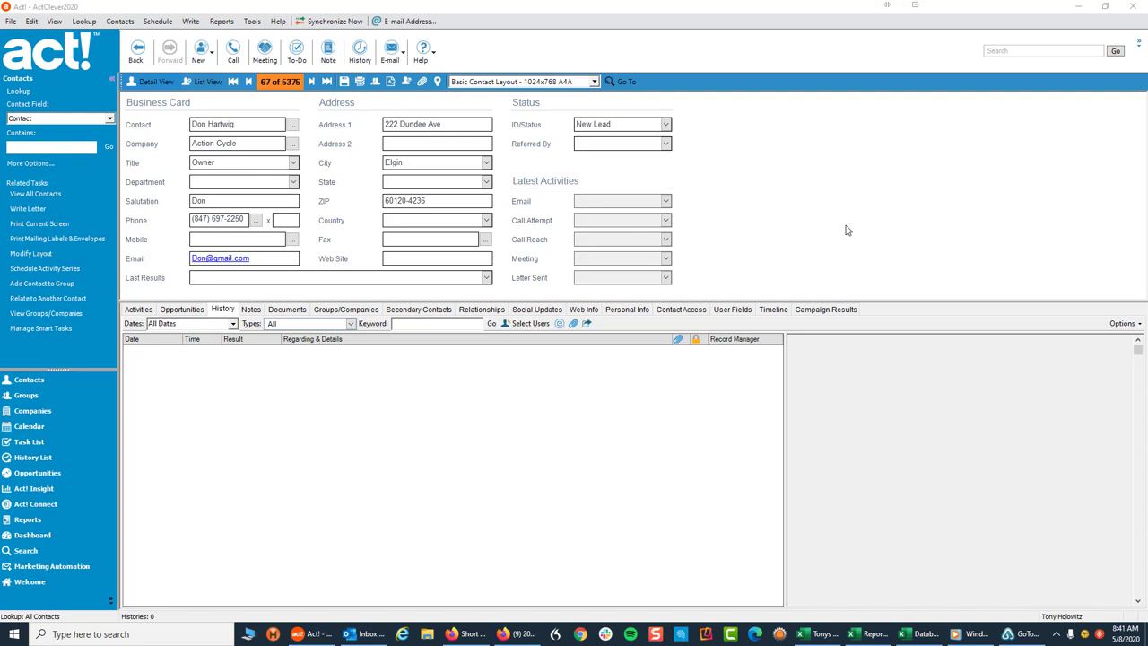
pyautogui.click(251, 21)
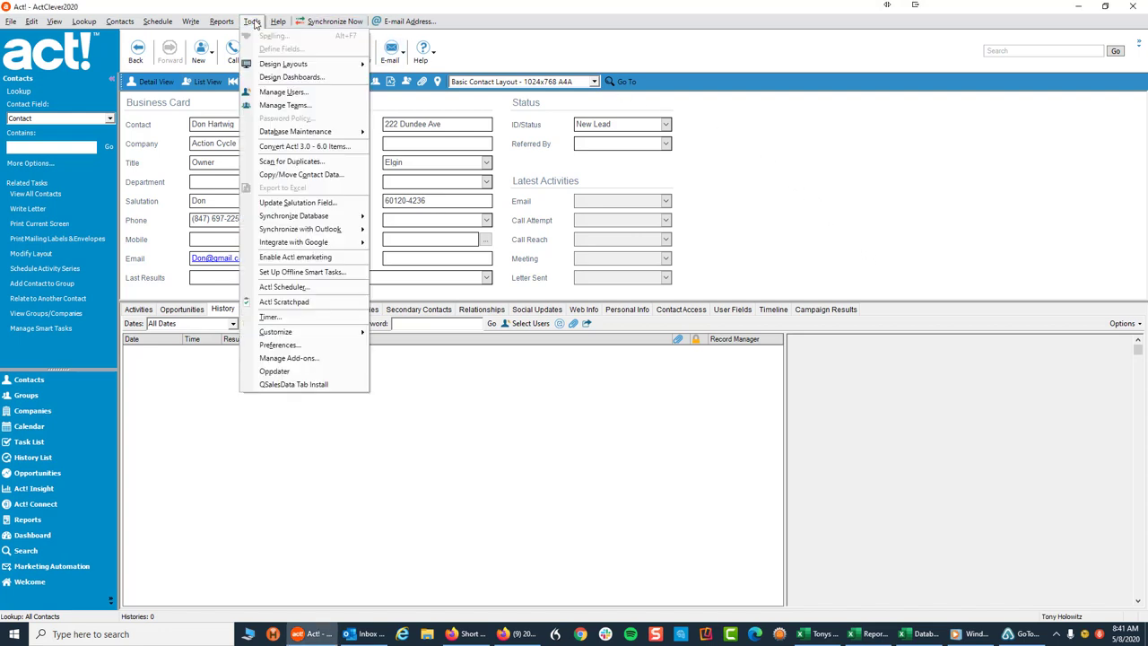
pyautogui.moveTo(296, 65)
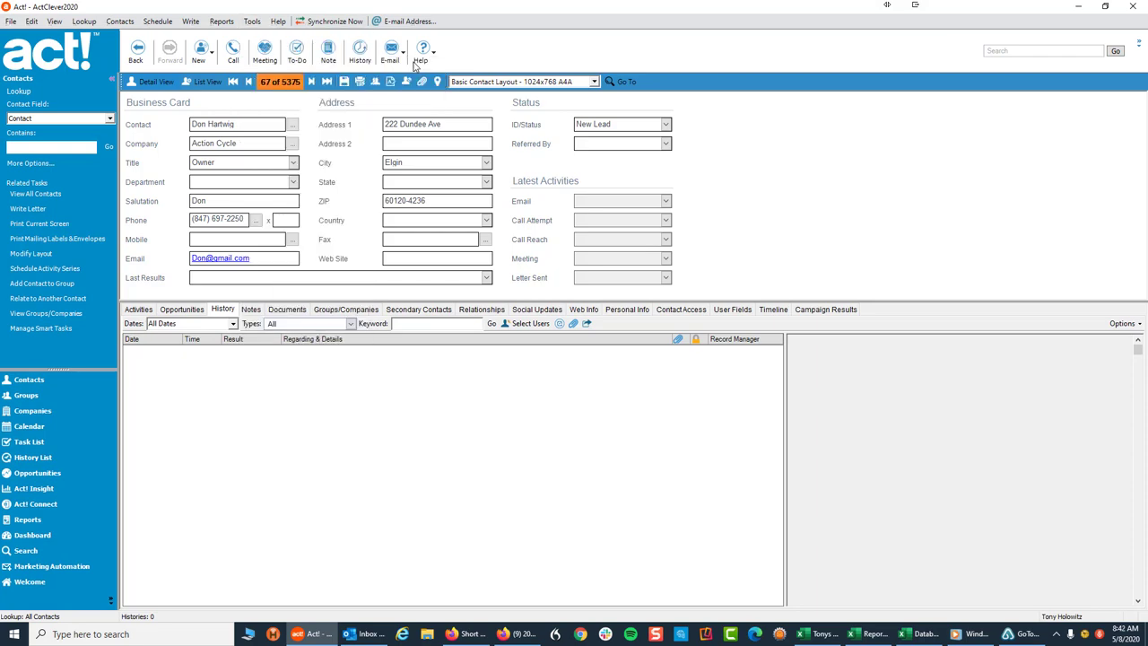
# Step: Edit the Basic Contact Layout and show the Custom QuickActions tools in the toolbox
pyautogui.click(32, 255)
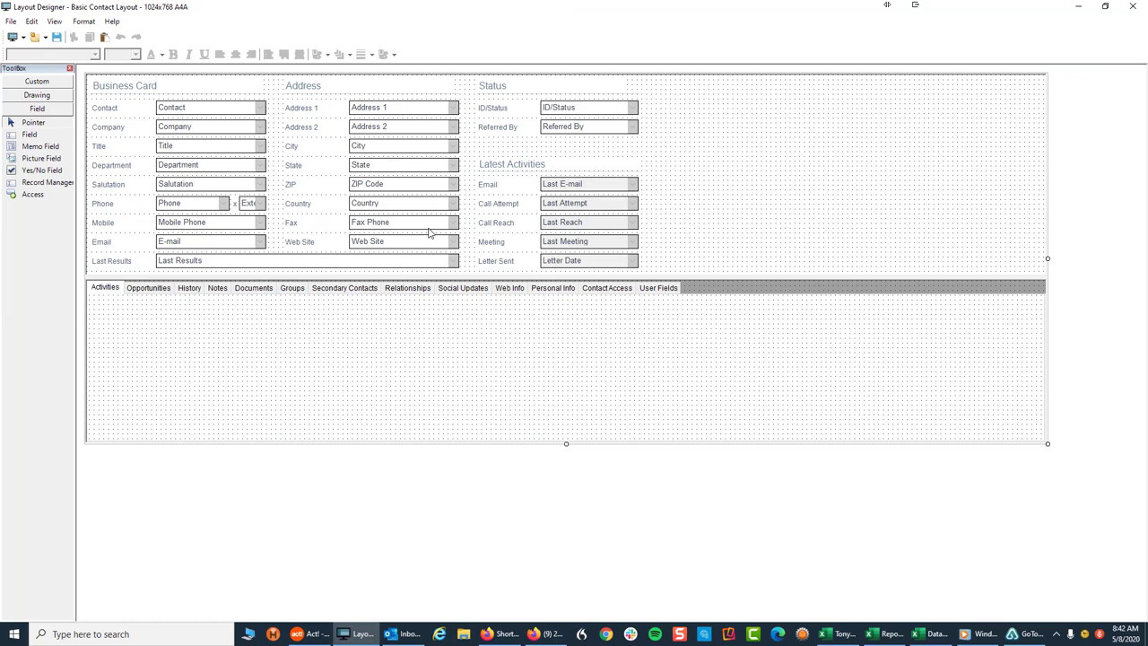
pyautogui.moveTo(750, 313)
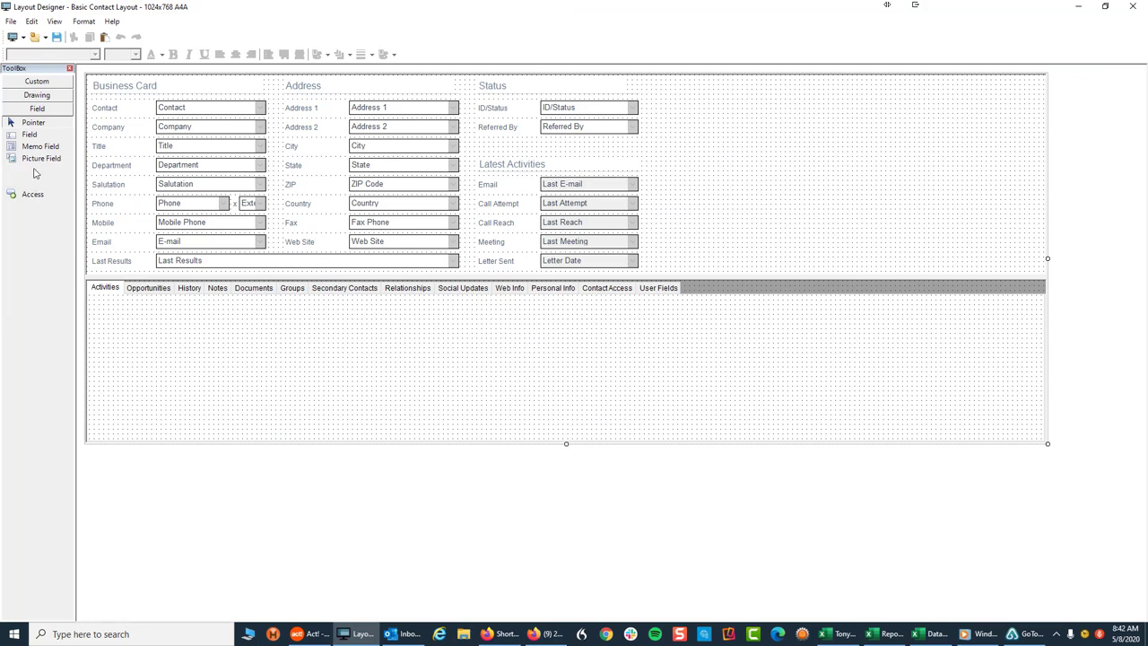
pyautogui.click(30, 84)
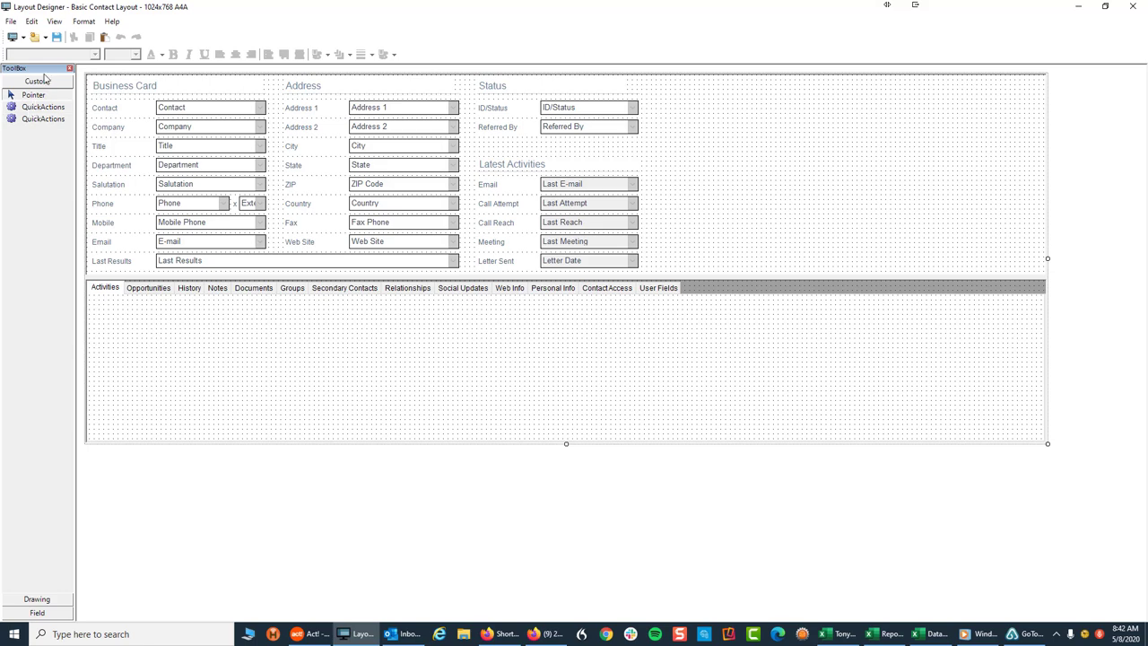
pyautogui.moveTo(39, 233)
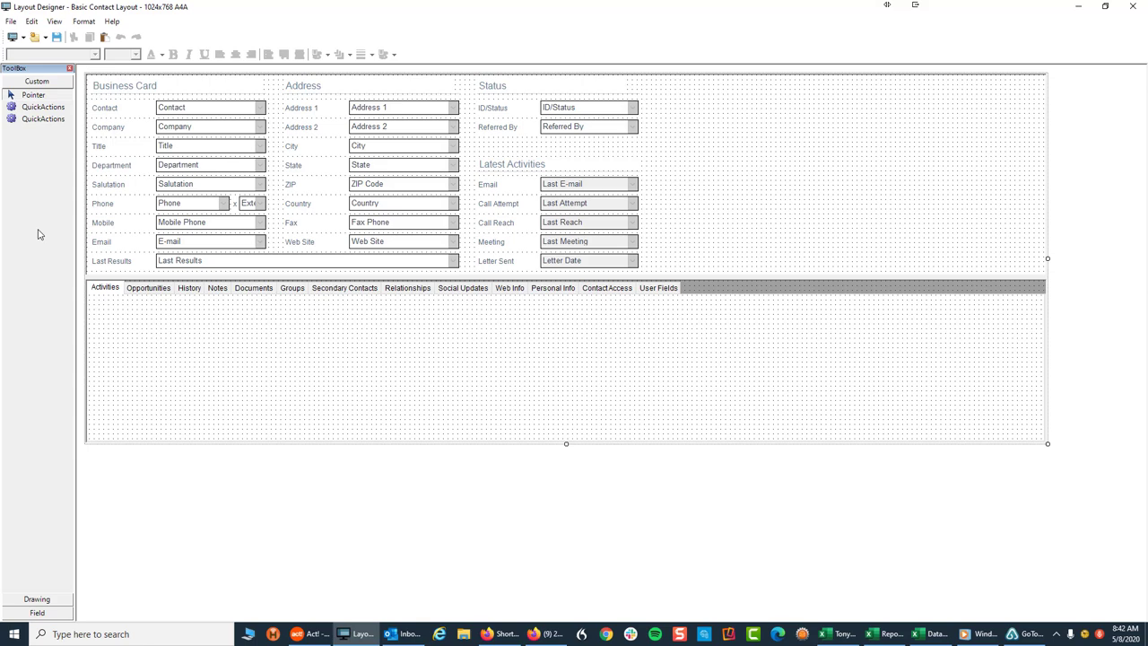
pyautogui.moveTo(17, 172)
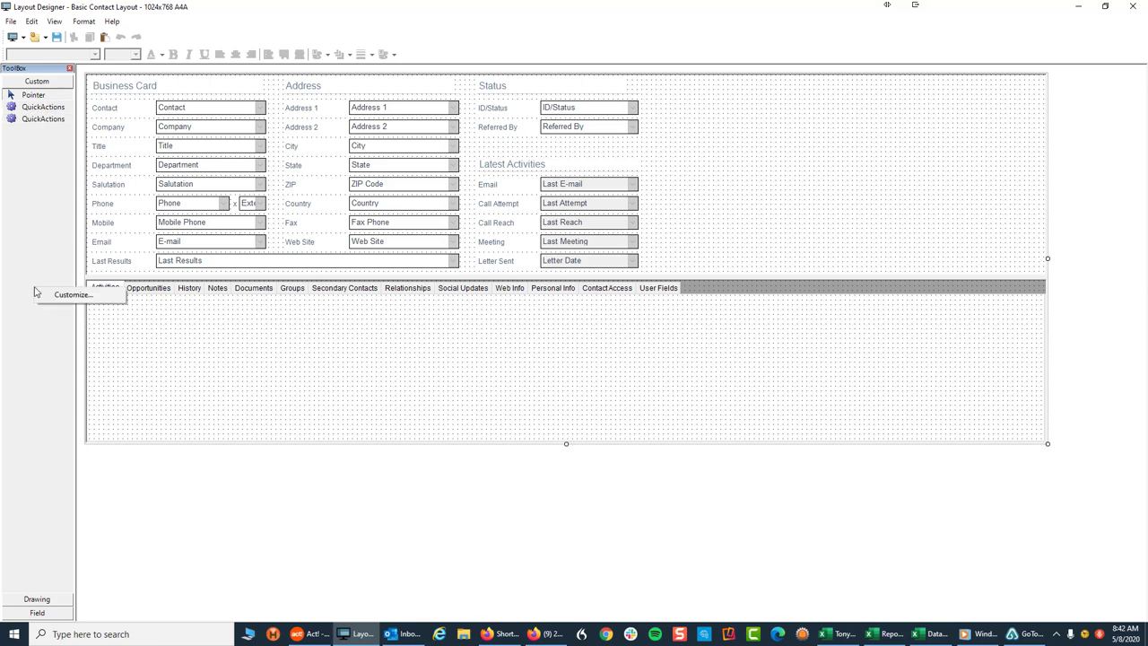
pyautogui.moveTo(79, 294)
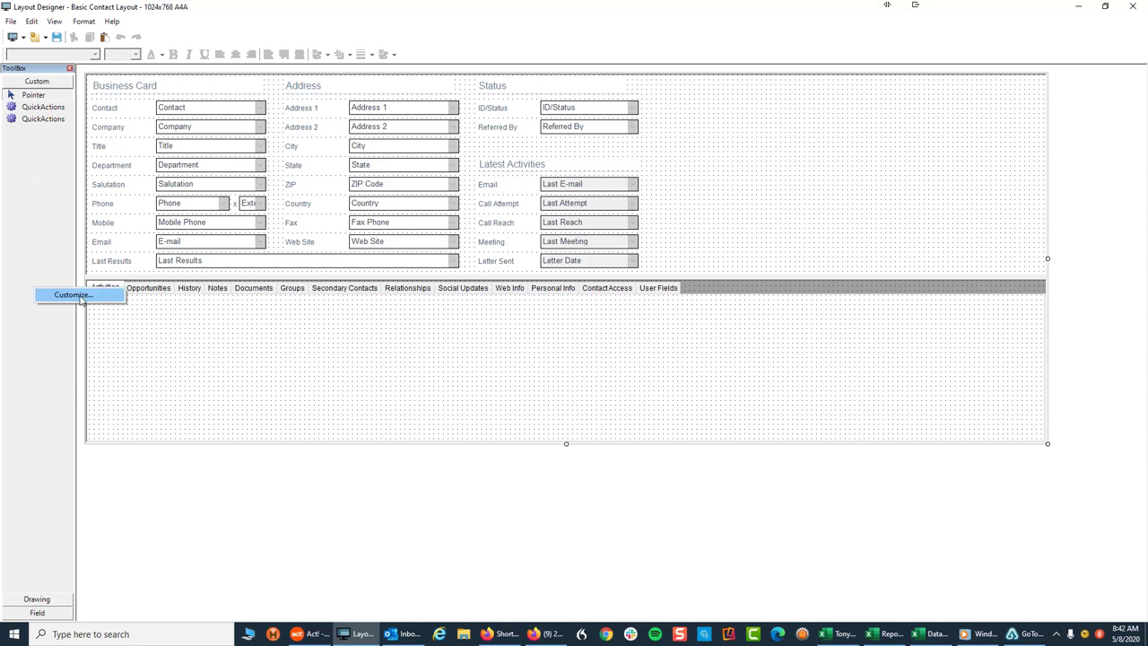
pyautogui.click(74, 295)
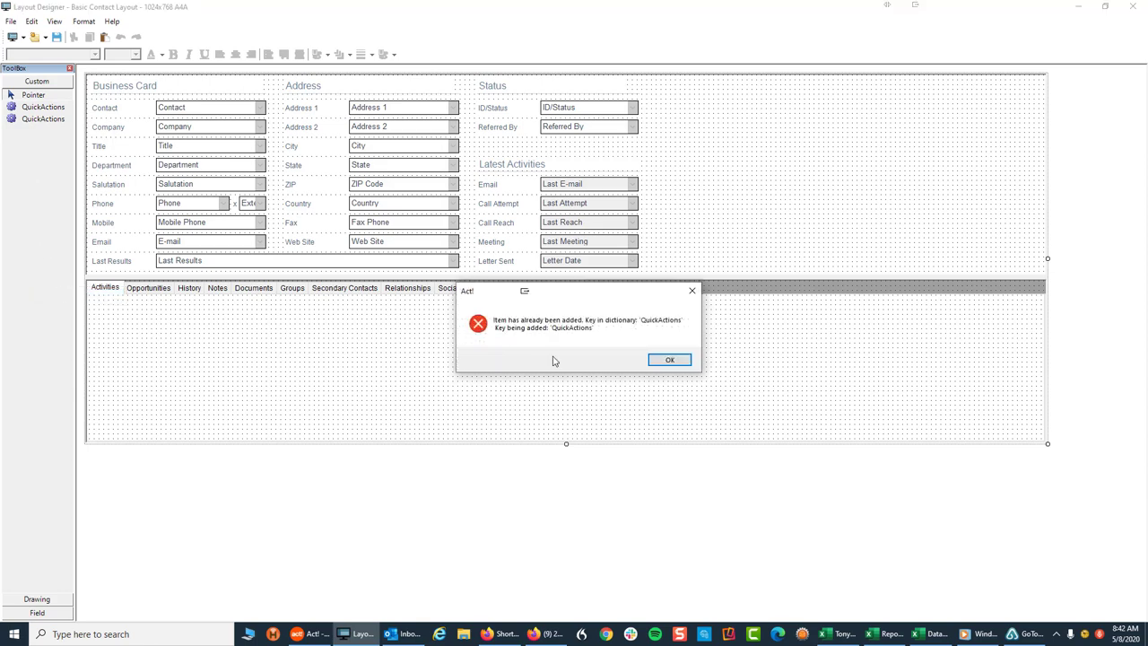
pyautogui.moveTo(657, 381)
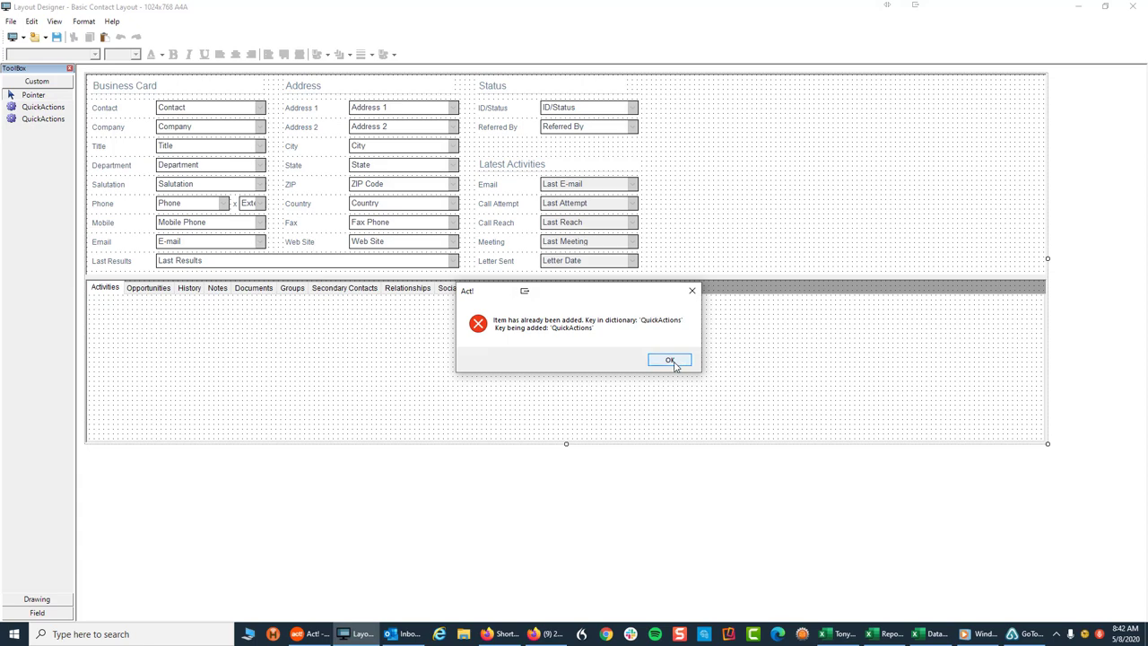
pyautogui.click(669, 359)
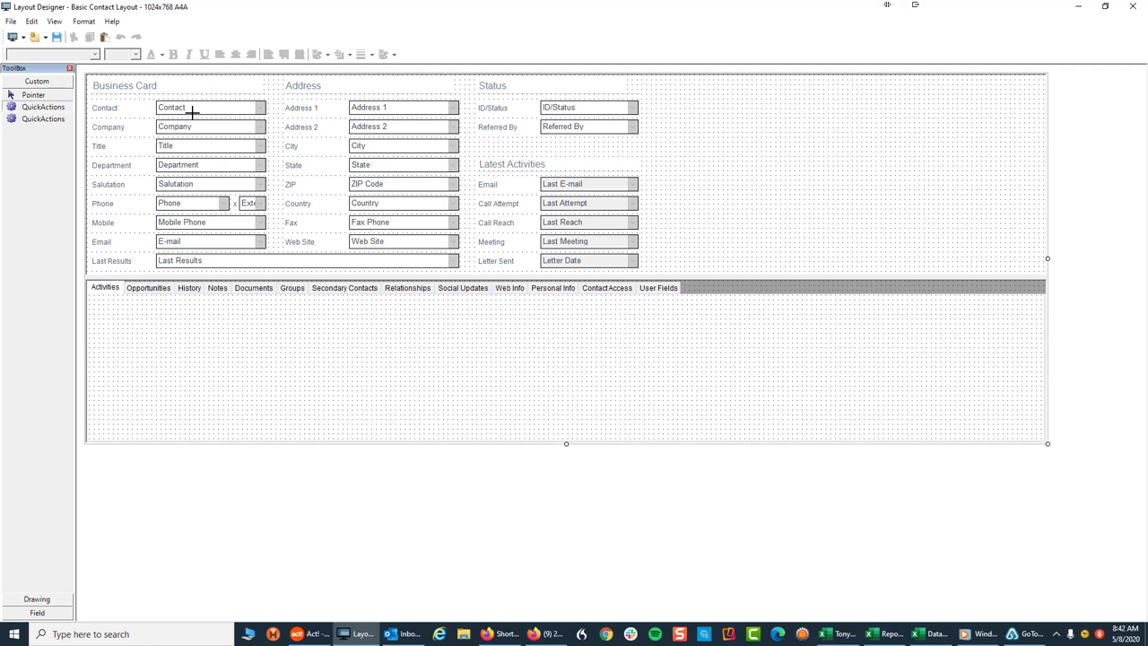
pyautogui.moveTo(717, 101)
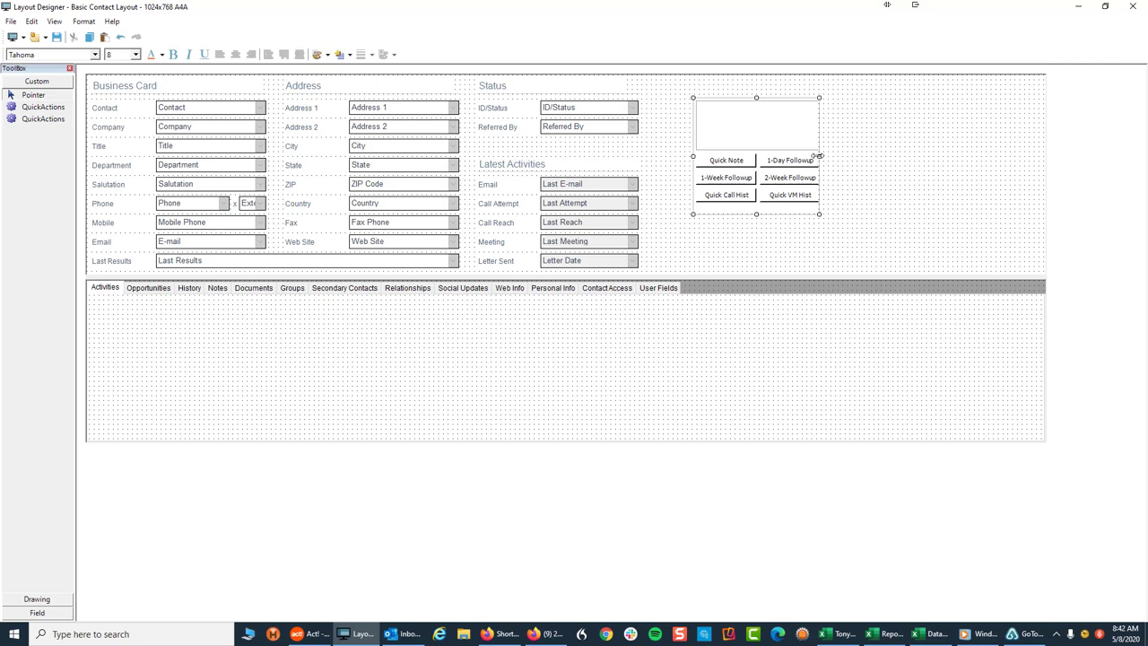
# Step: Position the QuickActions panel right of the Status field and select it for resizing
pyautogui.moveTo(818, 154); pyautogui.dragTo(829, 155)
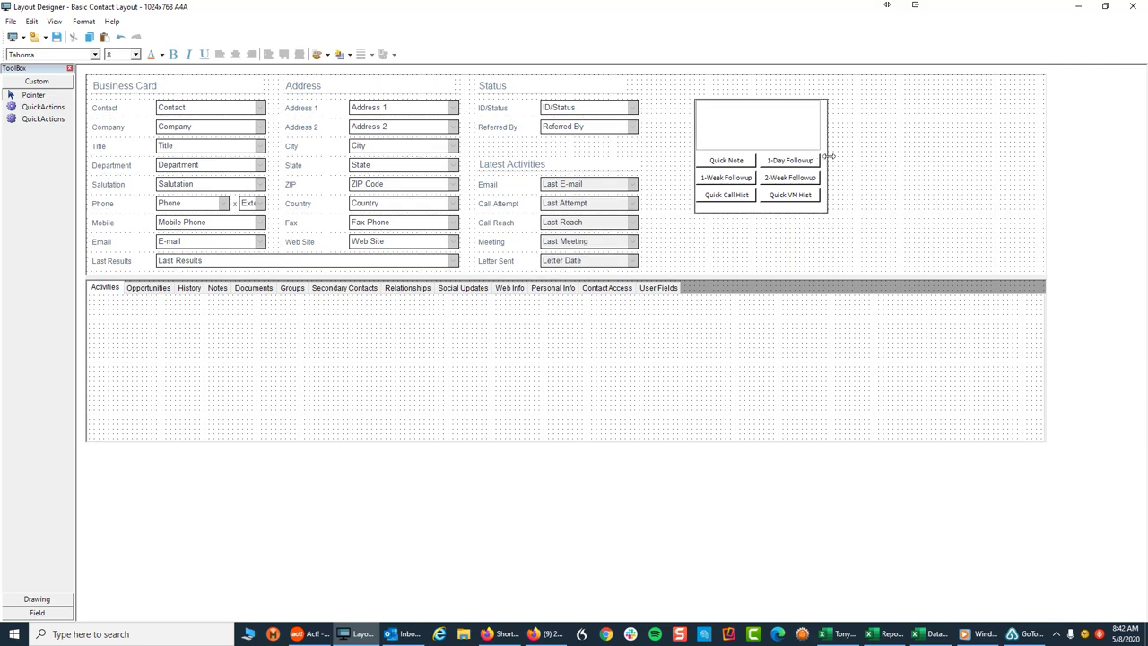
pyautogui.click(760, 135)
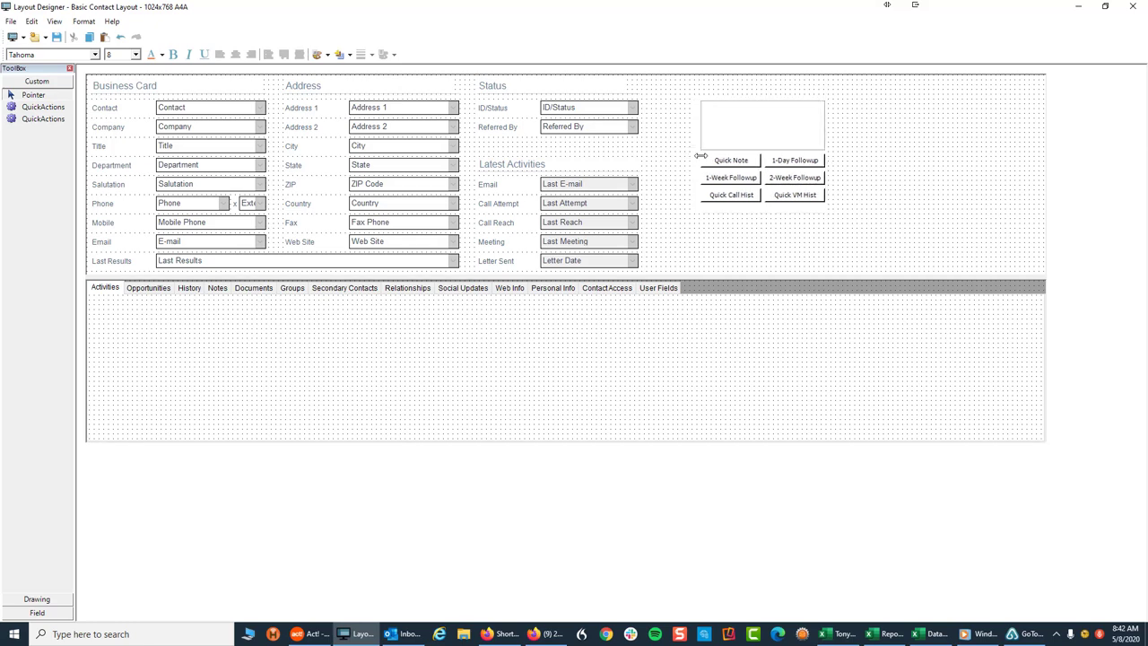
pyautogui.click(728, 160)
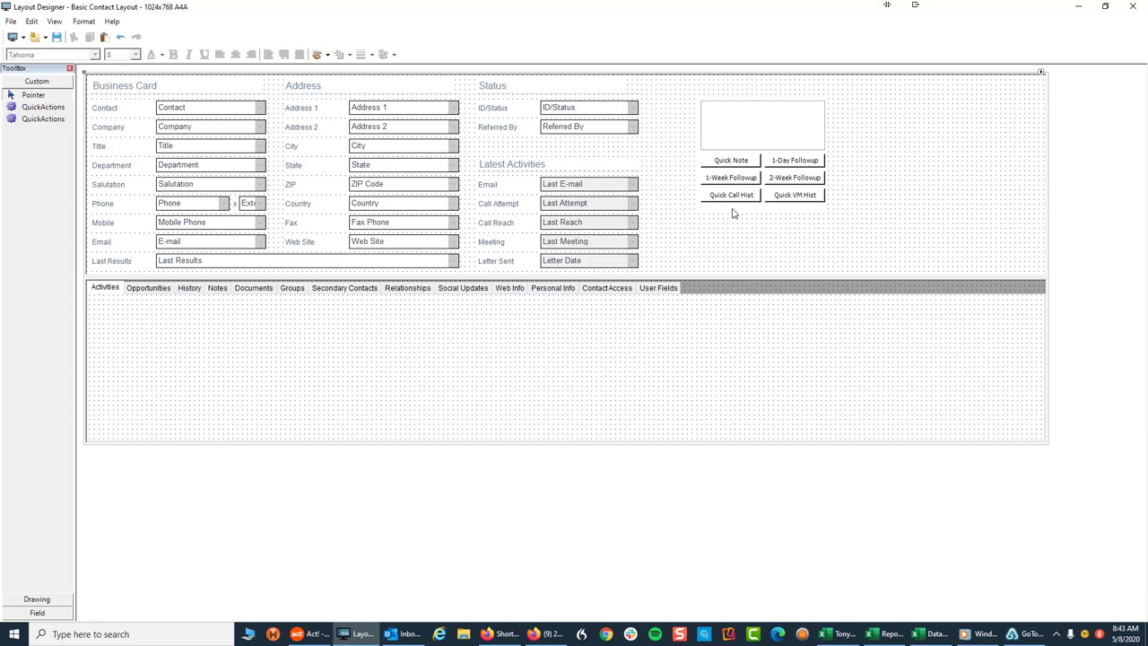
pyautogui.click(762, 126)
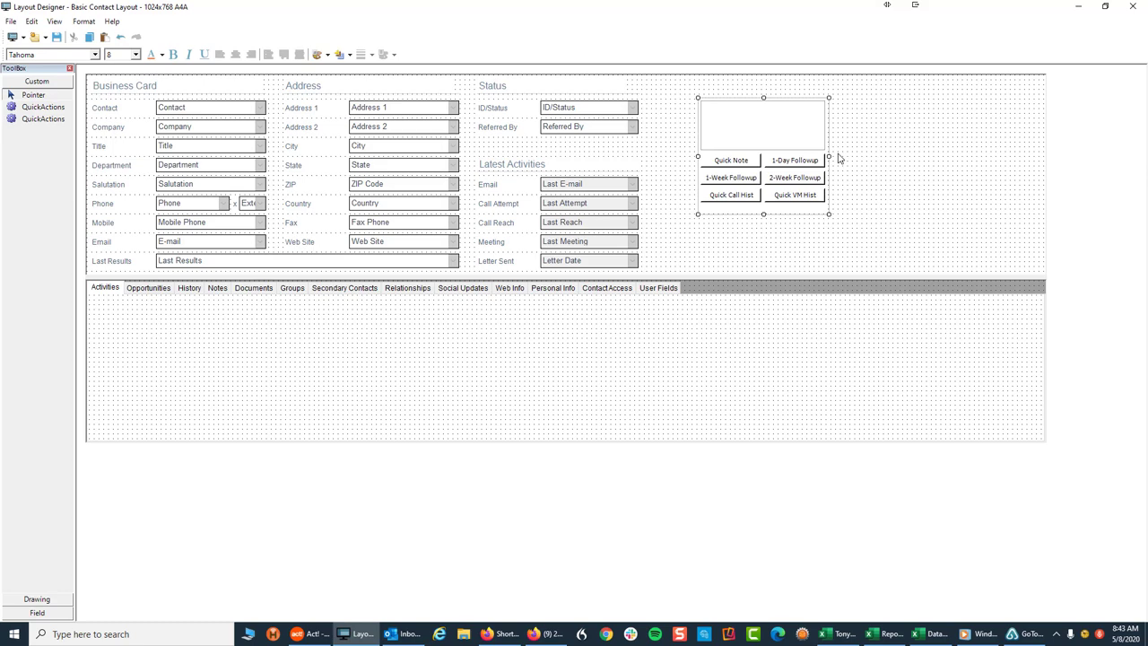
pyautogui.moveTo(895, 149)
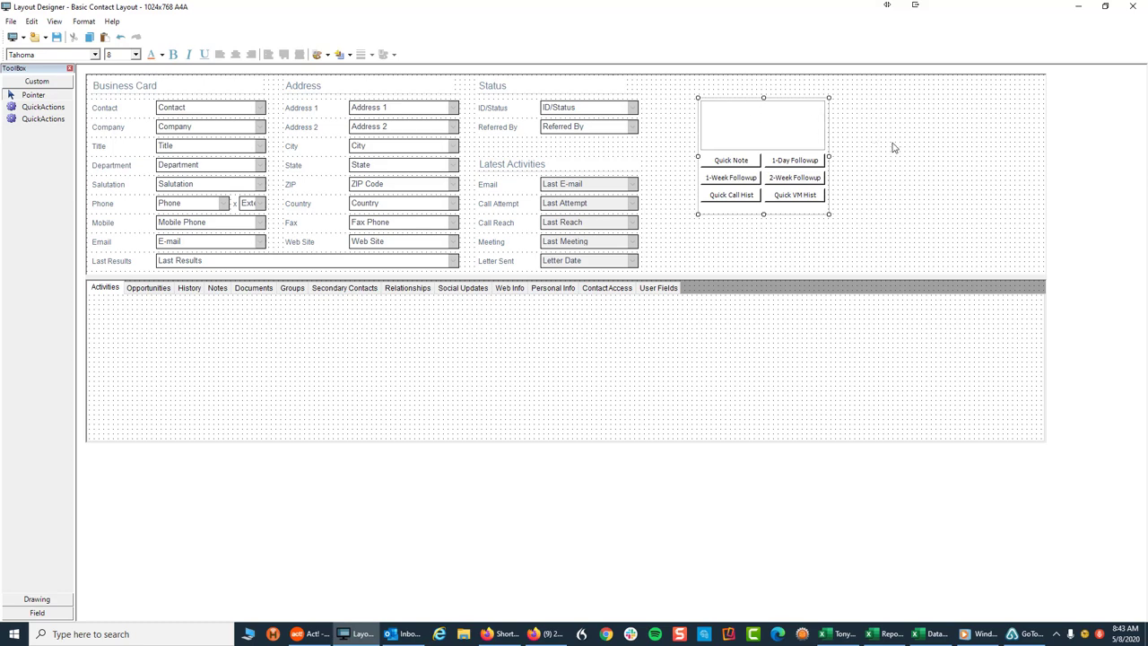
pyautogui.click(11, 21)
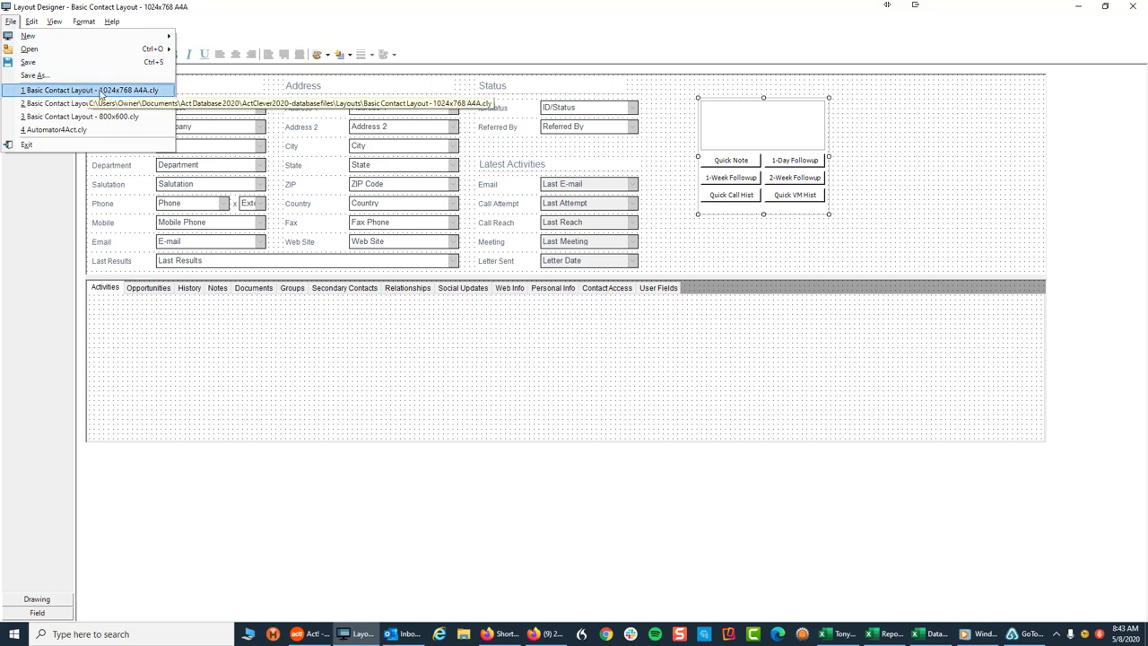
pyautogui.moveTo(122, 118)
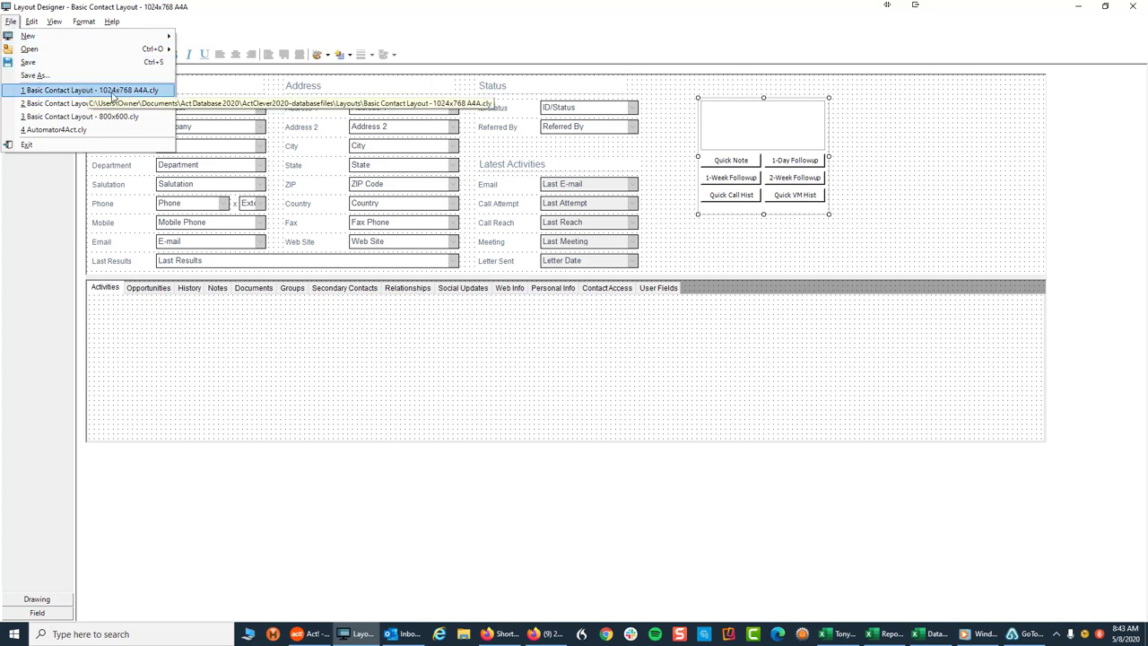
pyautogui.moveTo(129, 93)
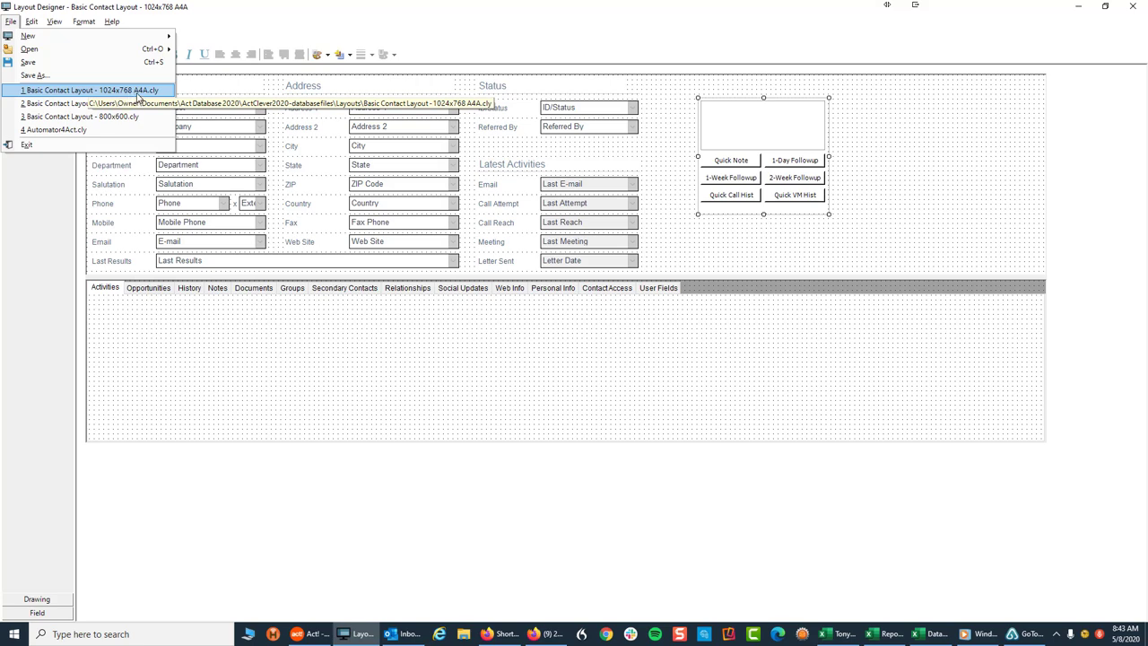
pyautogui.moveTo(136, 90)
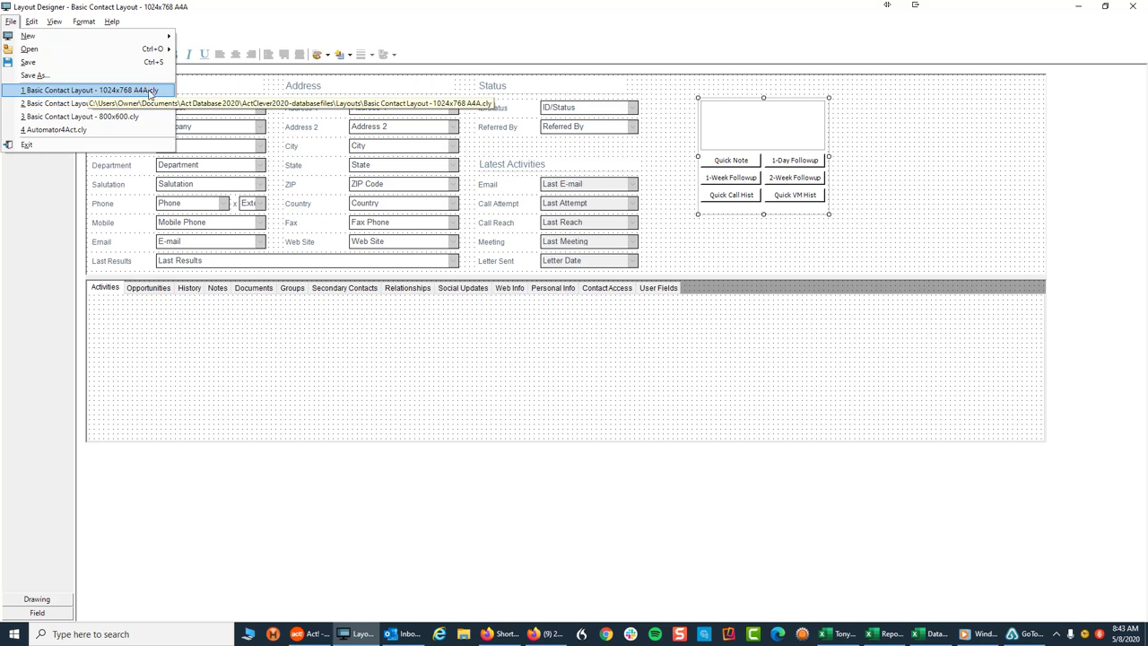
pyautogui.moveTo(138, 114)
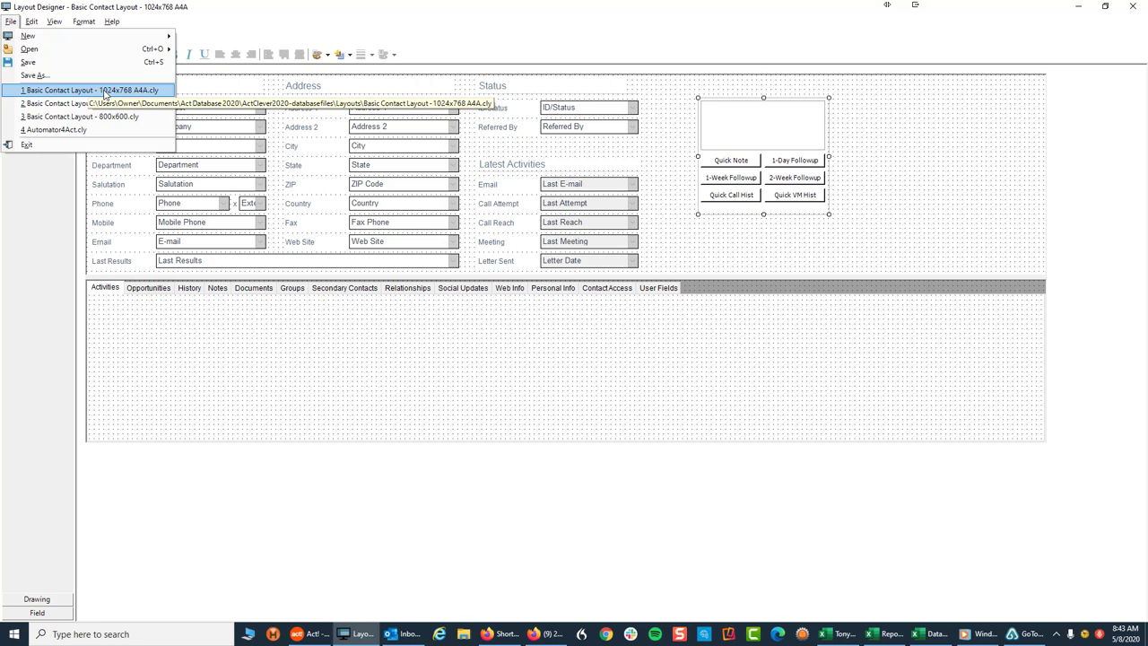
# Step: Save Basic Contact Layout - 1024x768 AAA.cly via the Save Layout prompt and return to the contact
pyautogui.click(90, 90)
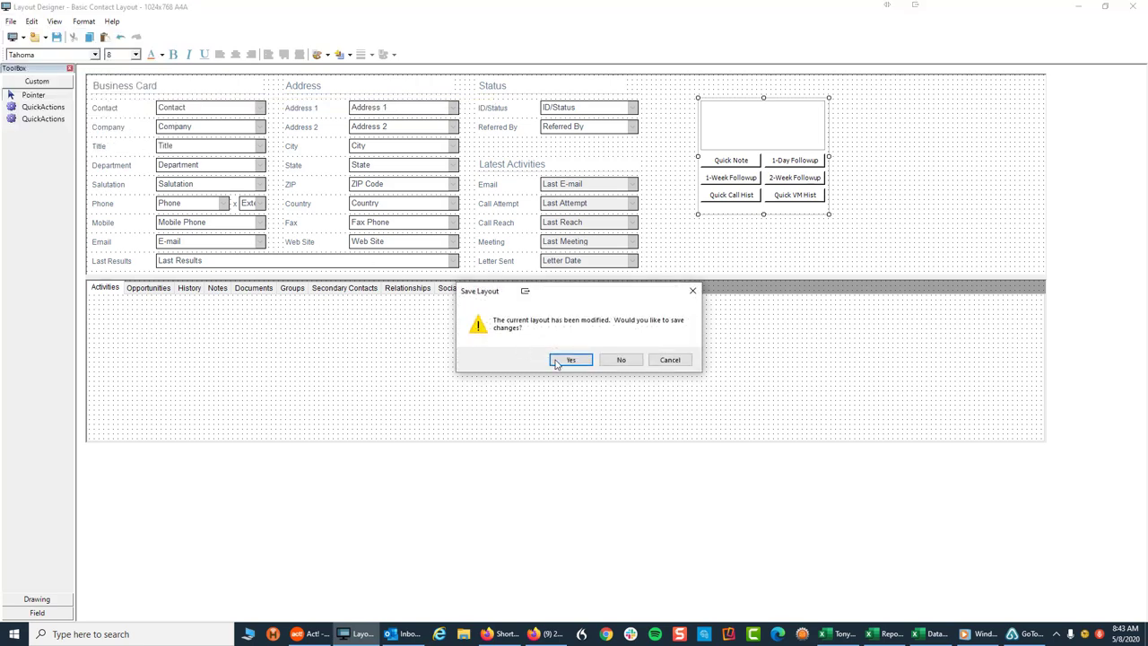
pyautogui.click(570, 359)
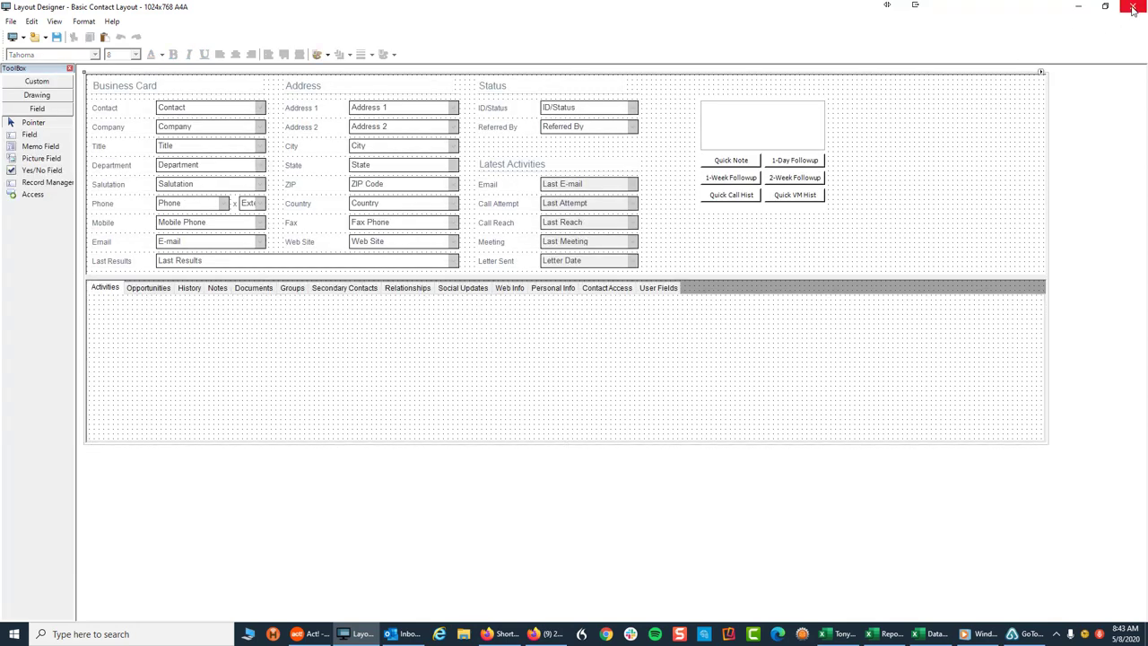
pyautogui.click(1132, 7)
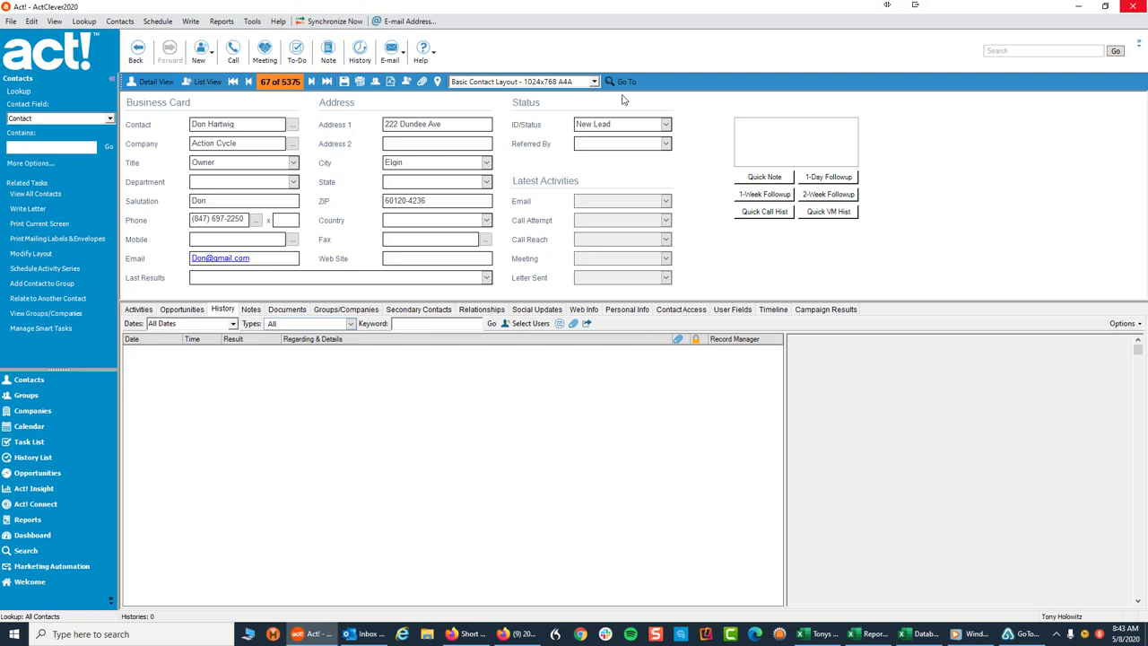
# Step: Reapply Basic Contact Layout - 1024x768 AAA from the layout list so the Quick Actions buttons show
pyautogui.click(594, 82)
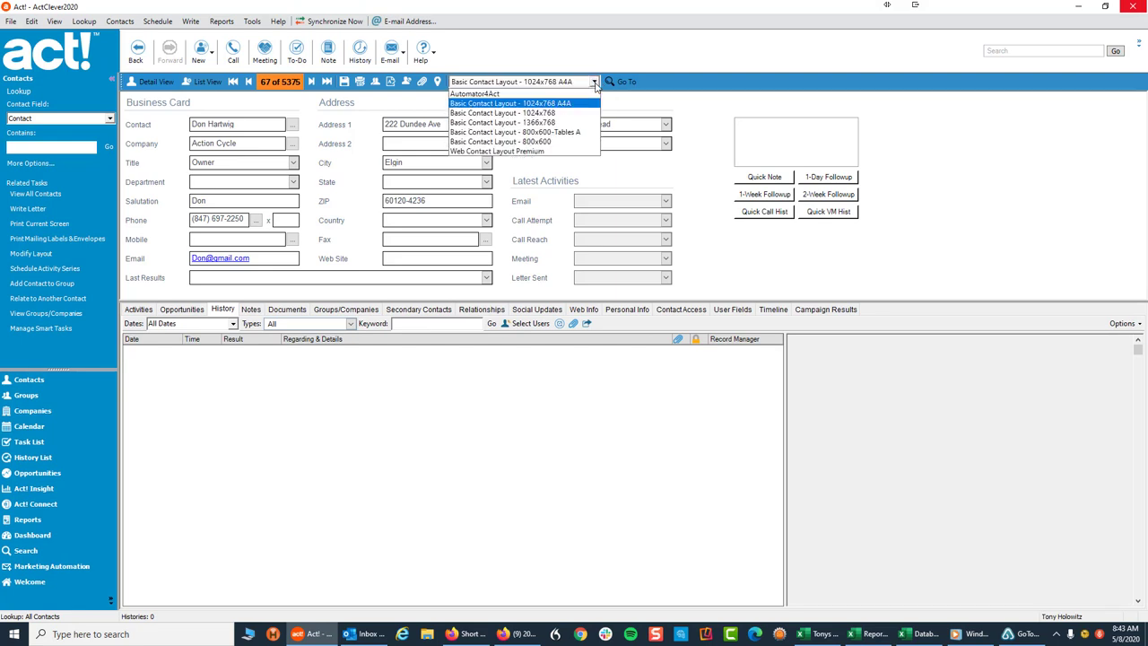
pyautogui.click(524, 102)
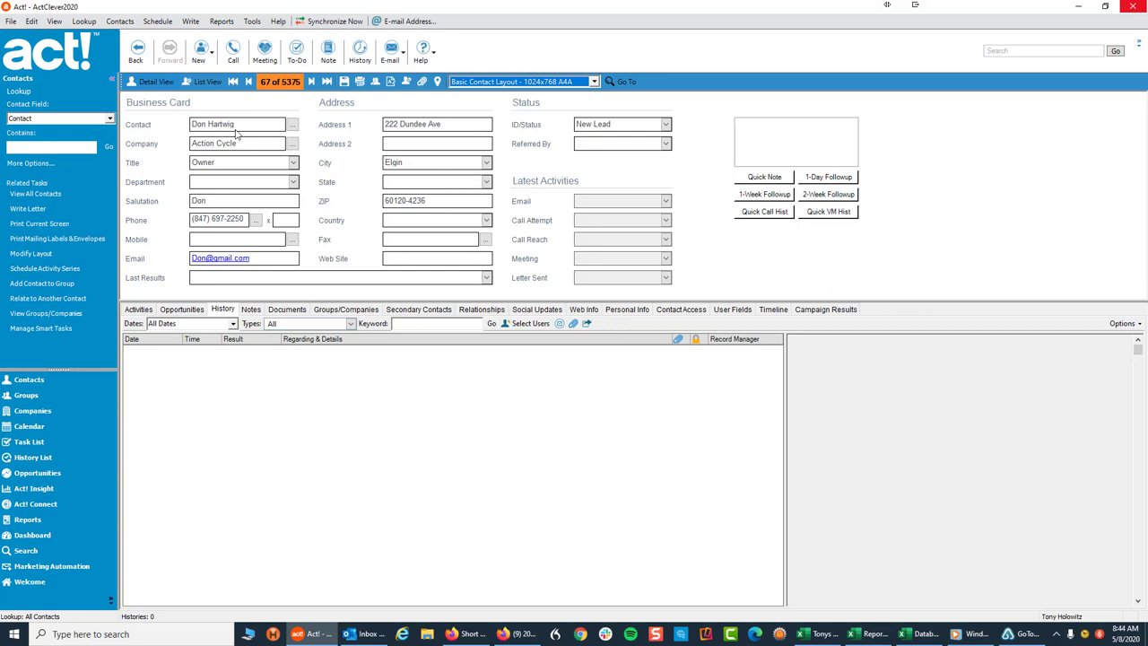
pyautogui.moveTo(816, 253)
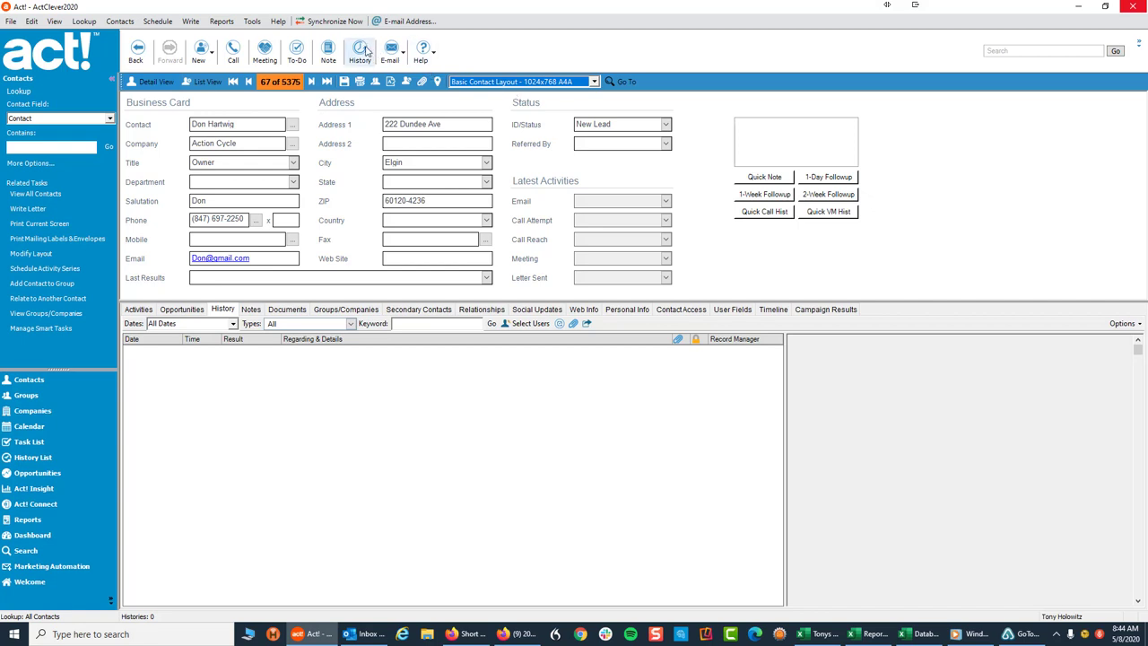
pyautogui.click(355, 51)
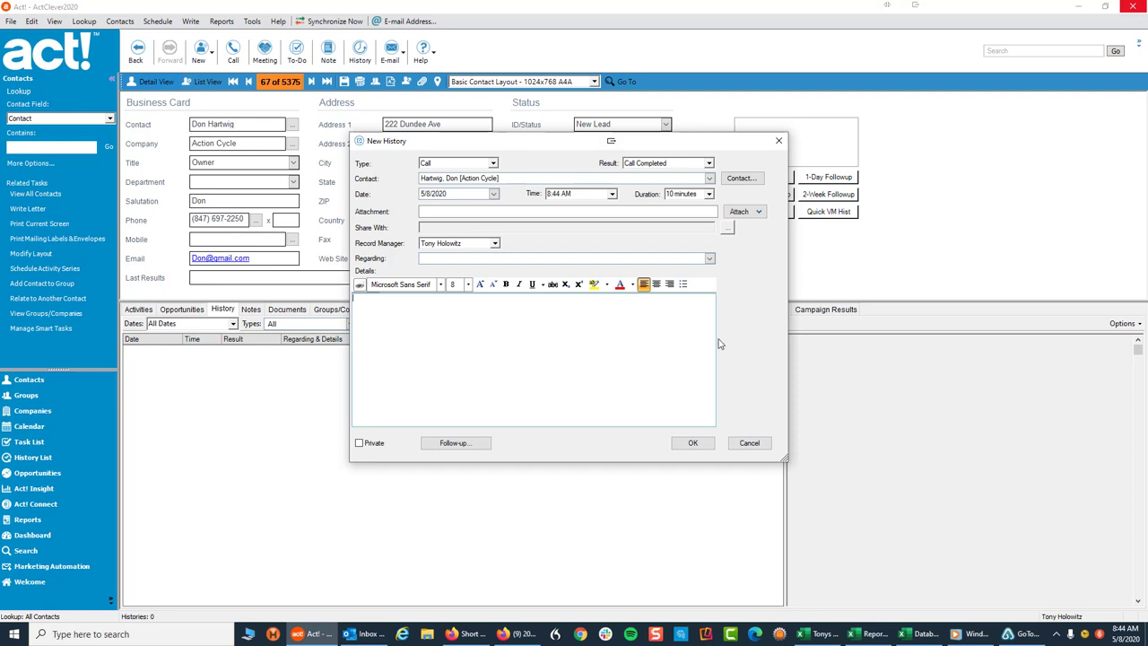
pyautogui.click(750, 441)
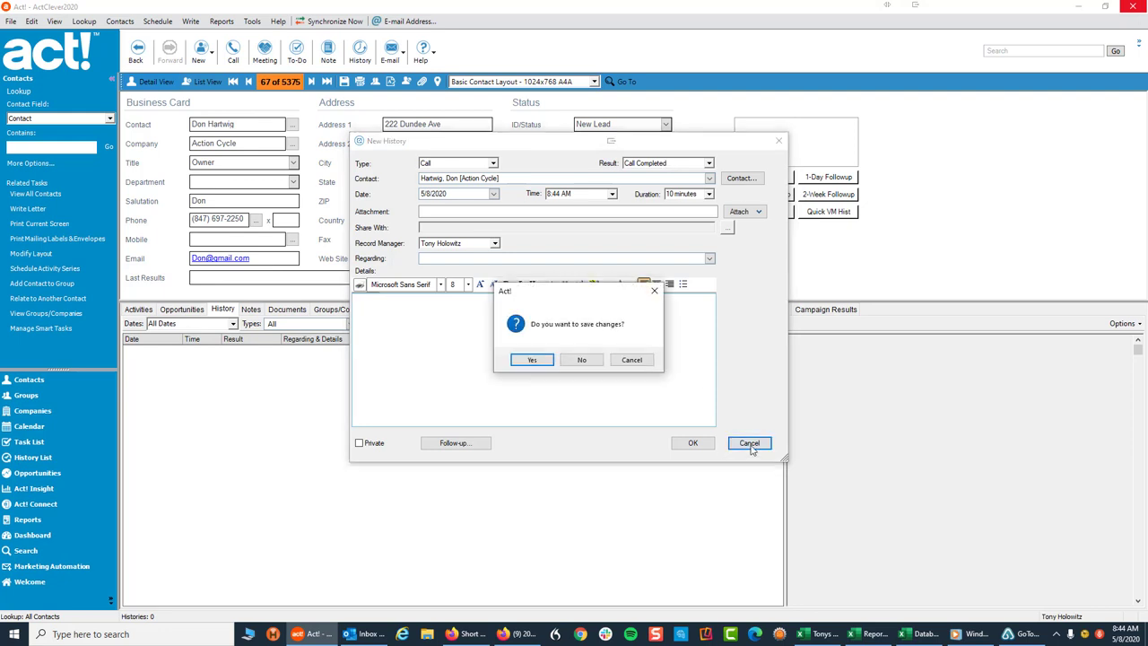
pyautogui.click(581, 359)
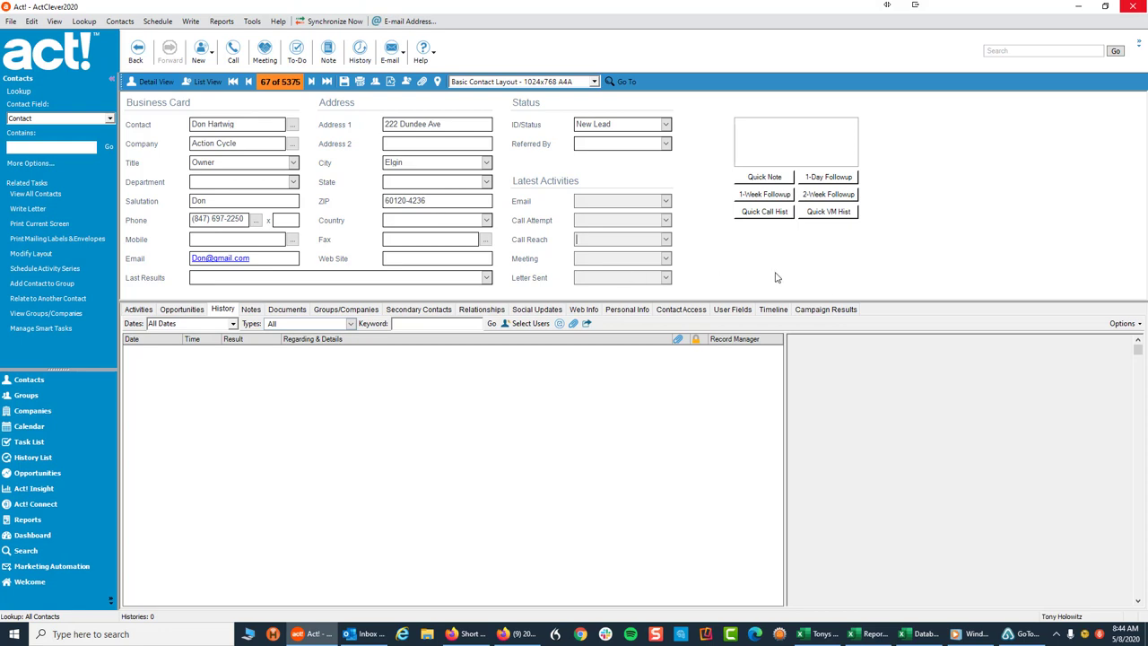
pyautogui.moveTo(764, 224)
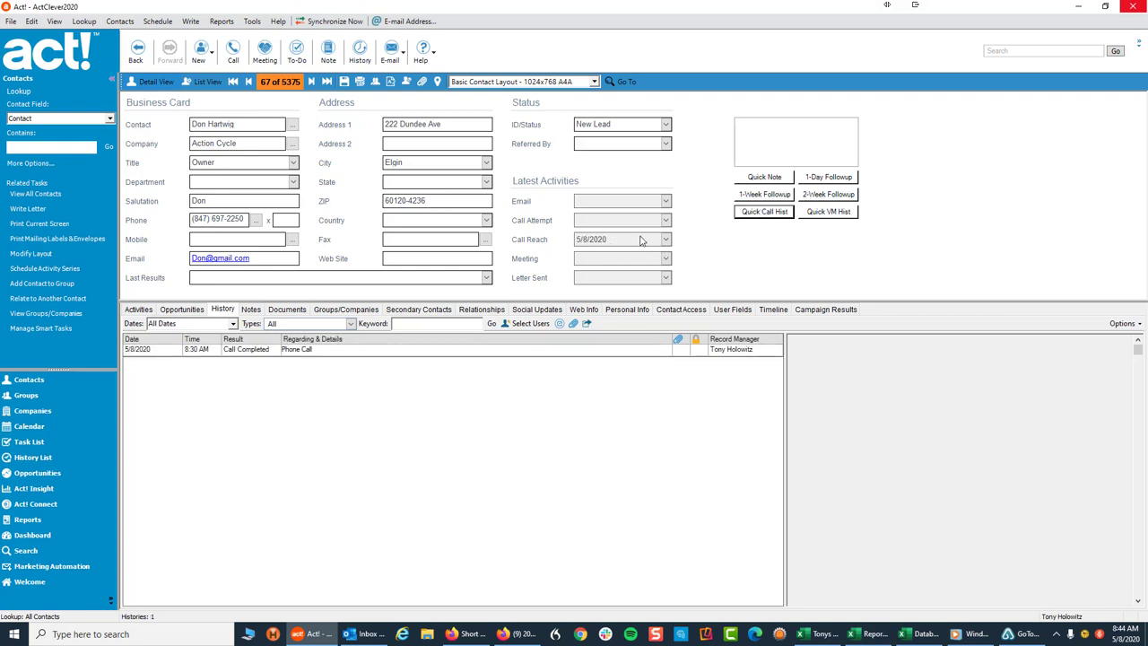
pyautogui.moveTo(592, 251)
pyautogui.write('Call To Don')
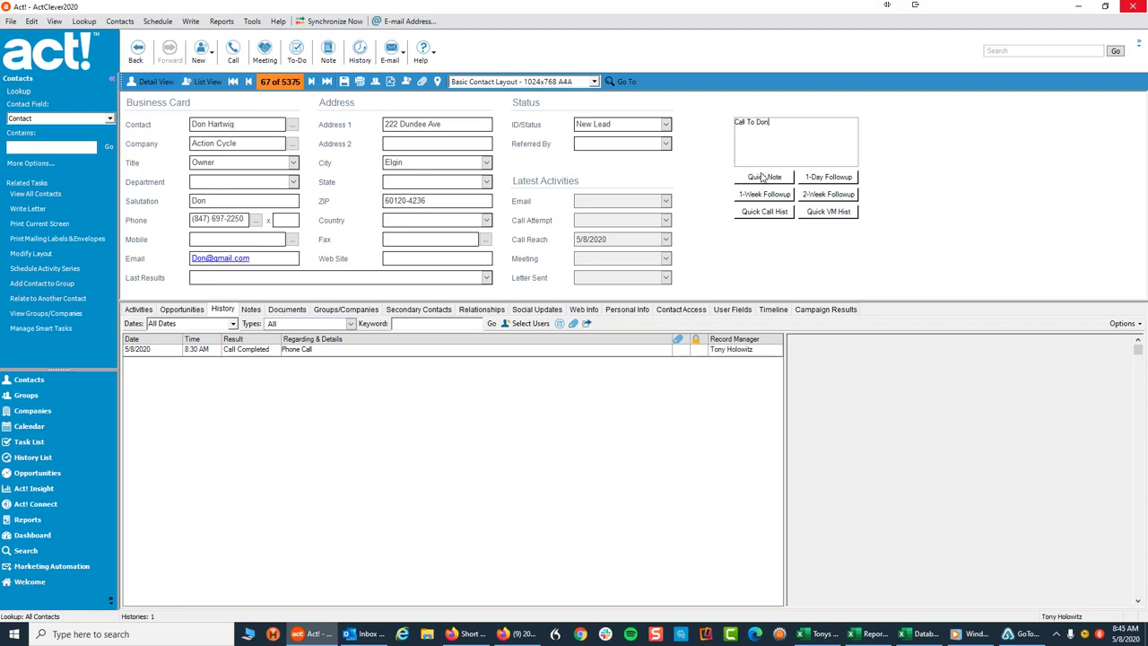
# Step: Record a completed call with the note 'Call To Don' in the contact's History
pyautogui.click(764, 212)
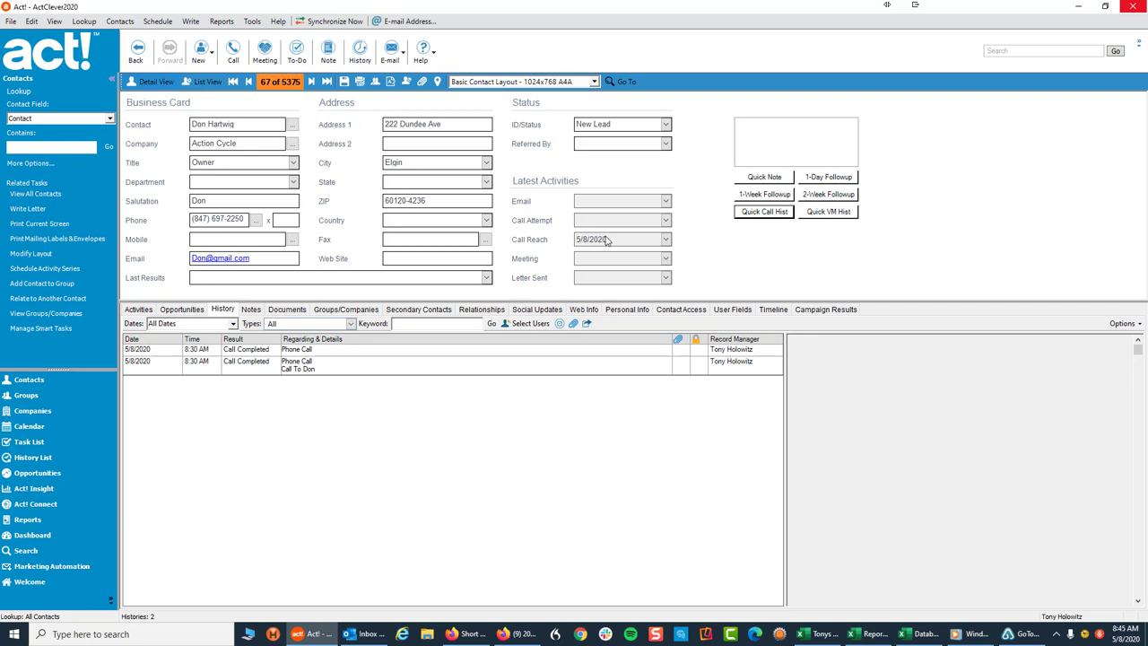
pyautogui.moveTo(618, 243)
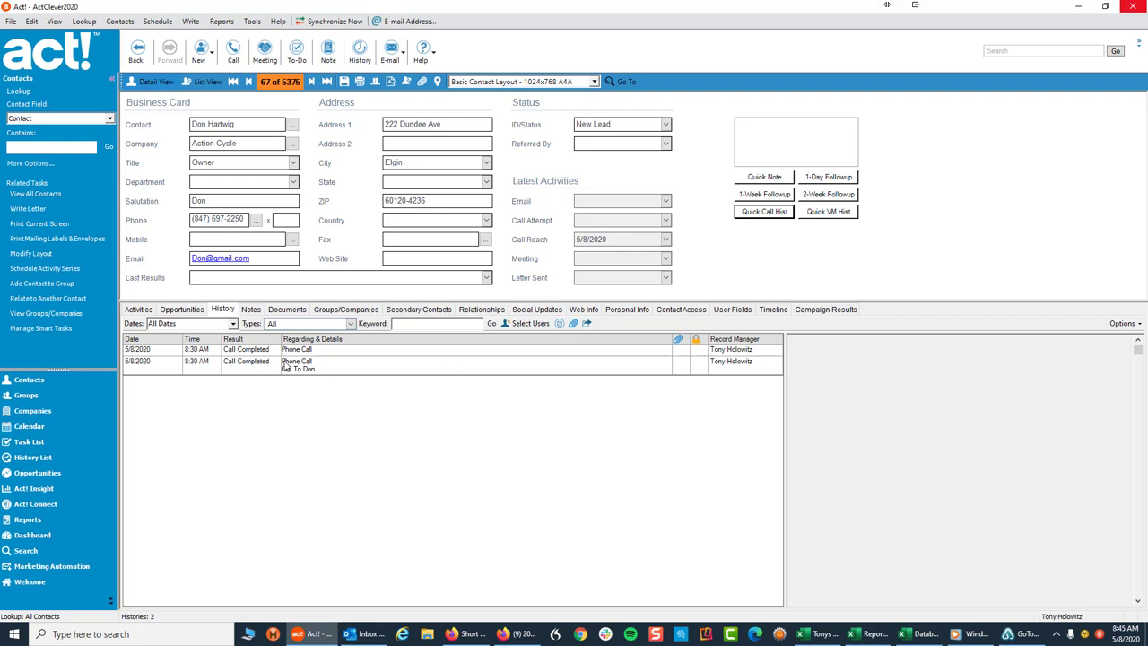
pyautogui.moveTo(827, 275)
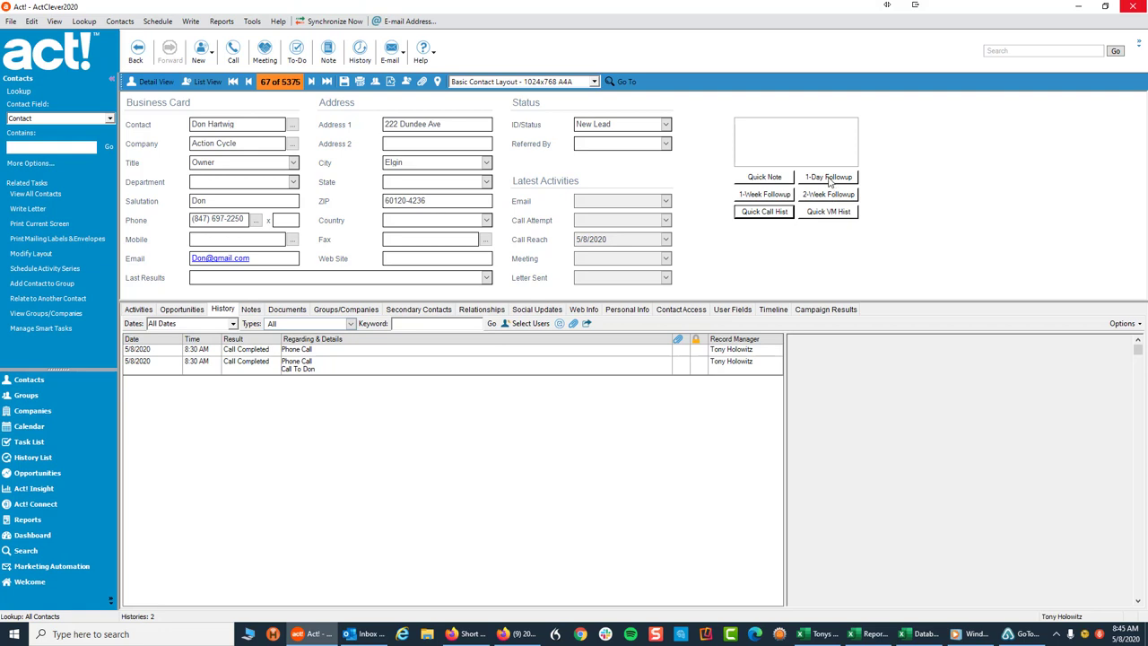
# Step: Add 1-day, 1-week and 2-week follow-ups dated 5/9/2020, 5/15/2020 and 5/22/2020
pyautogui.click(139, 309)
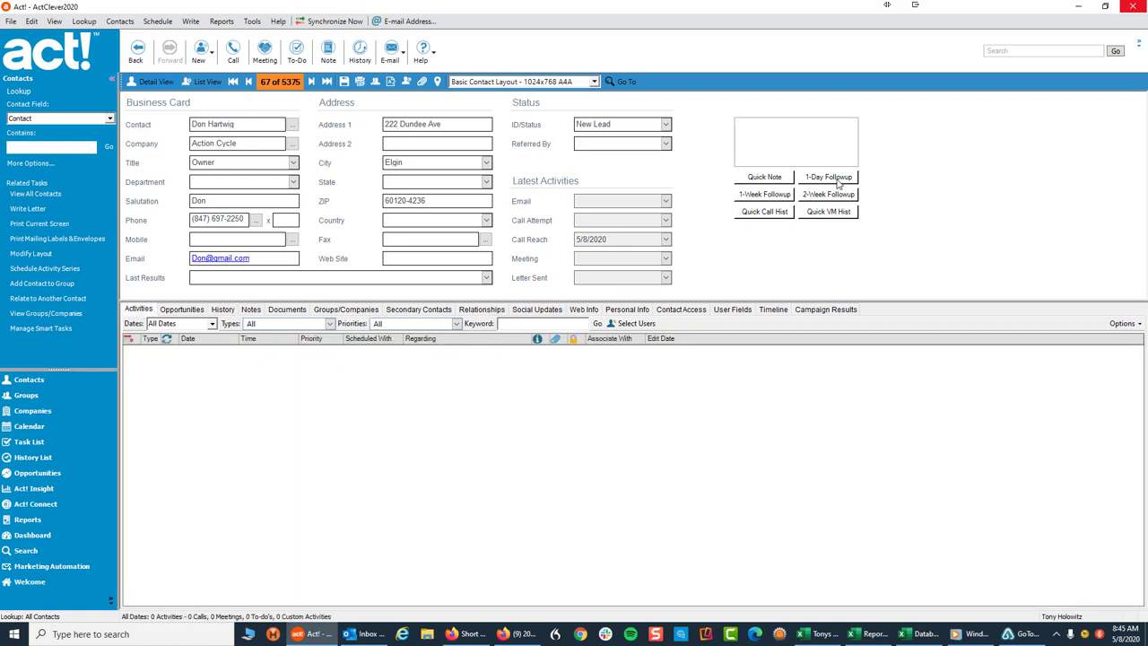
pyautogui.click(764, 194)
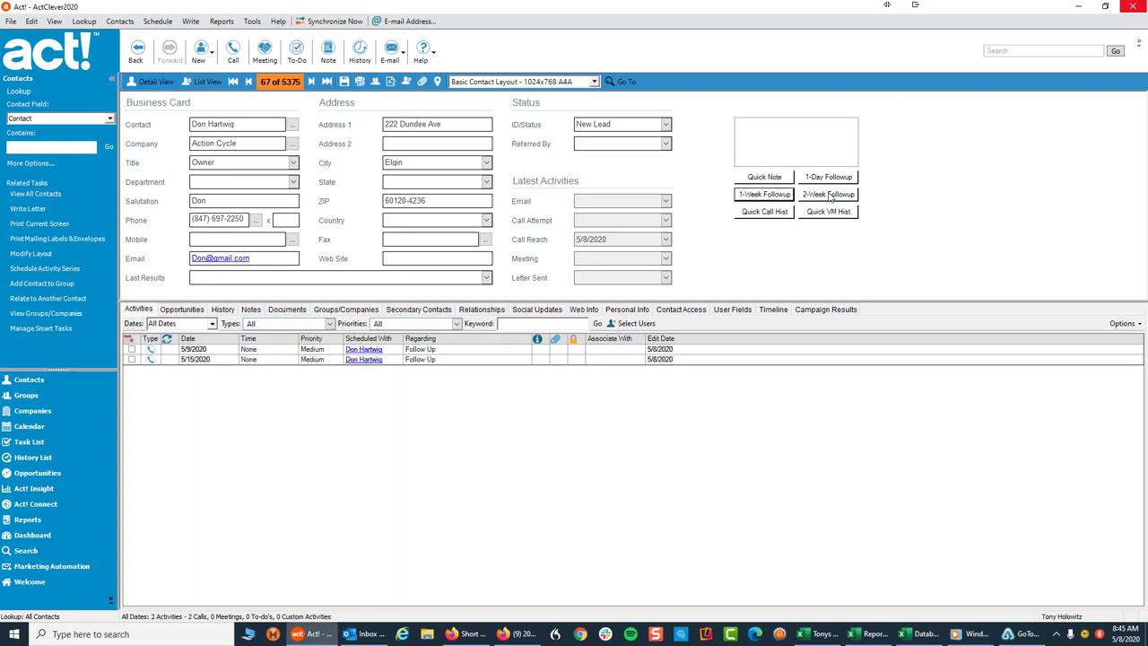
pyautogui.click(829, 193)
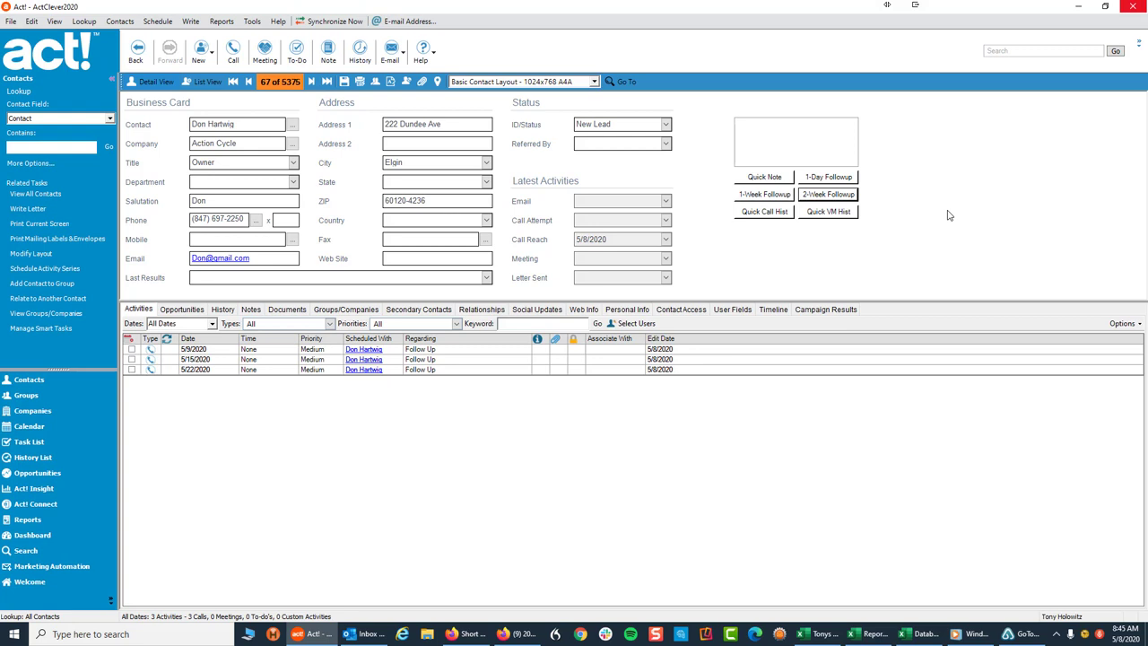